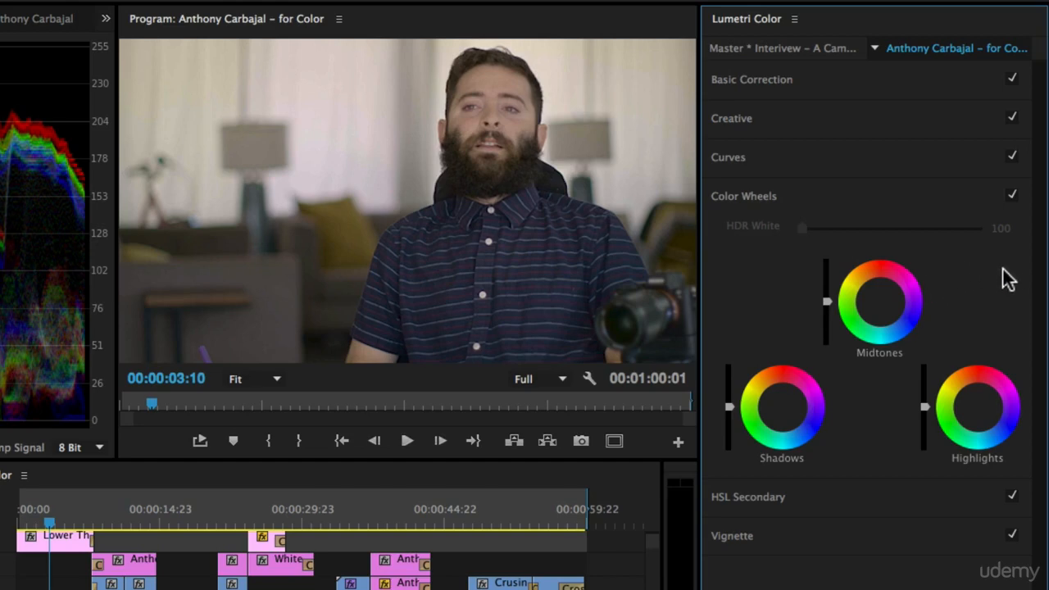
Expand Curves and Creative in turn, then collapse Creative so all sections are closed.
left_click(727, 157)
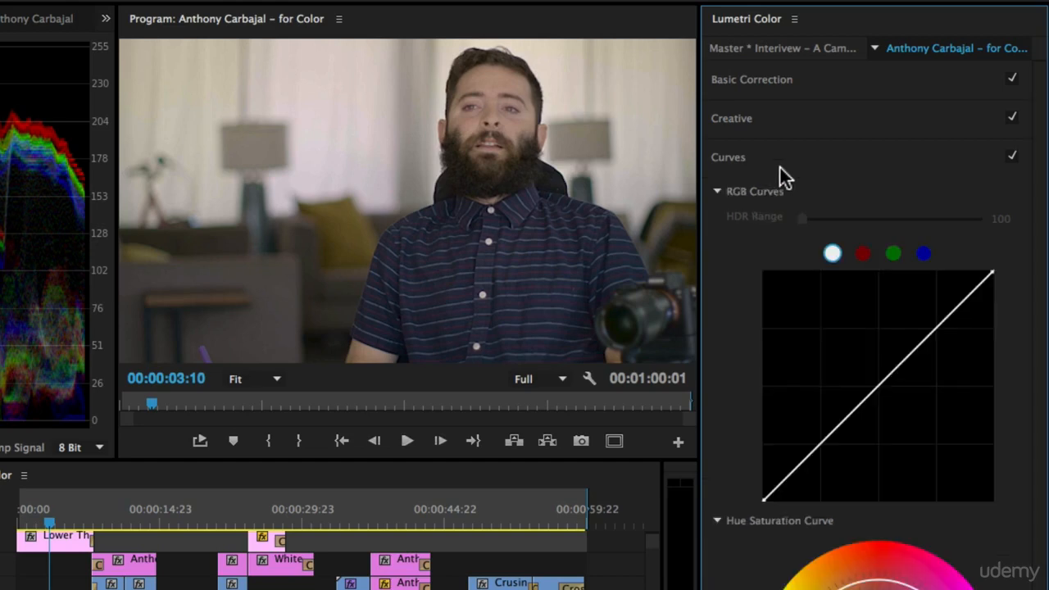
left_click(731, 118)
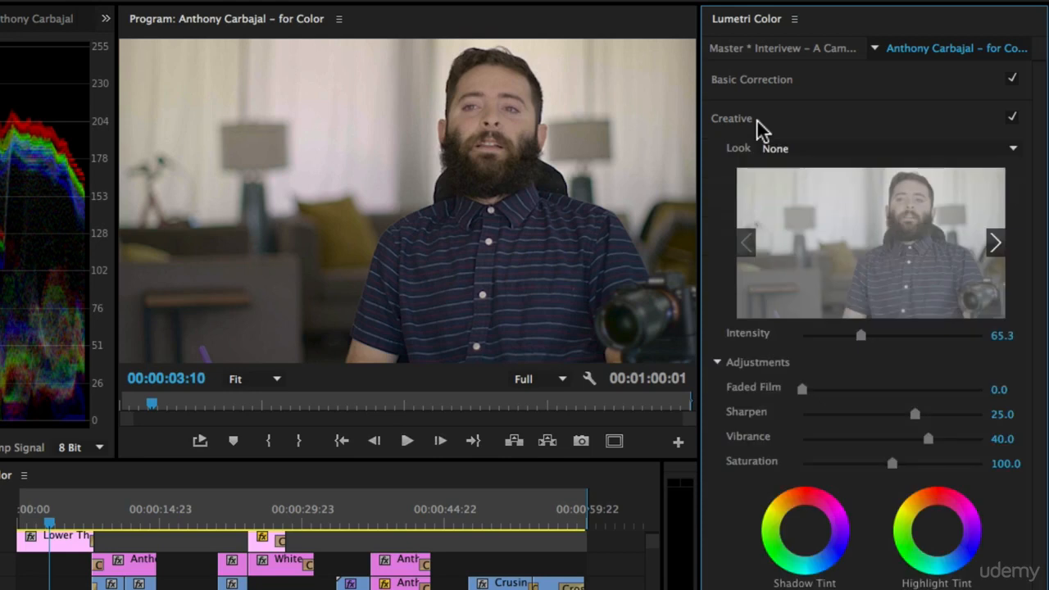
mouse_move(738, 213)
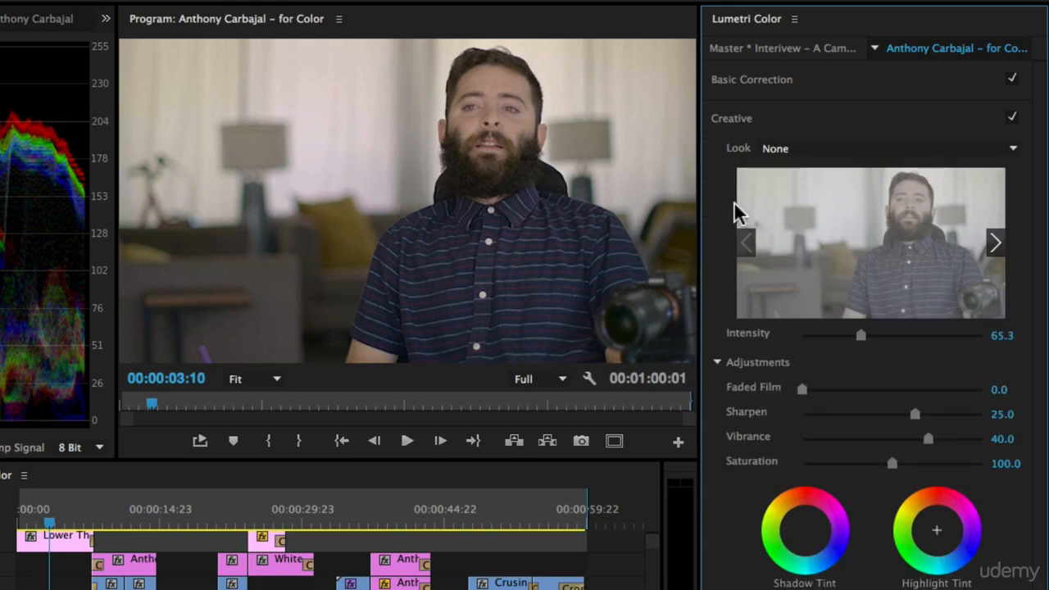
left_click(731, 118)
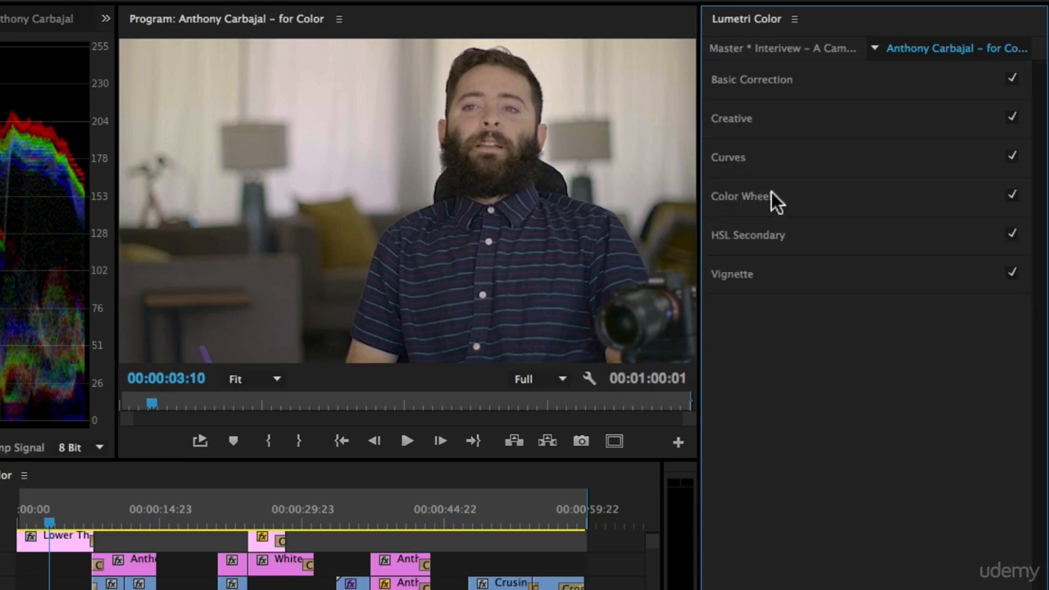
Expand the Color Wheels section to show the midtones, shadows and highlights wheels.
left_click(740, 196)
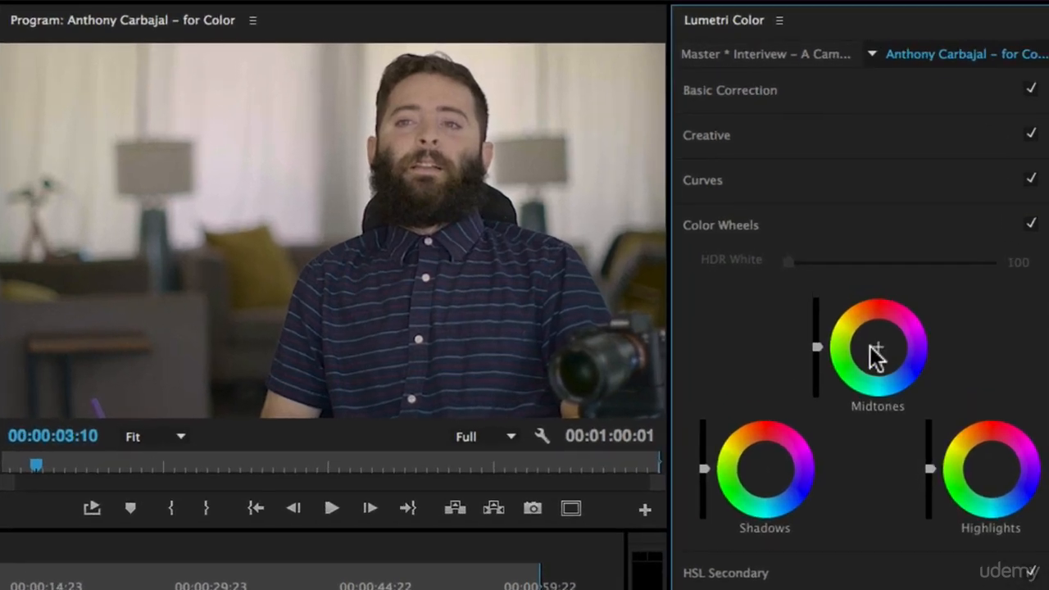
mouse_move(774, 538)
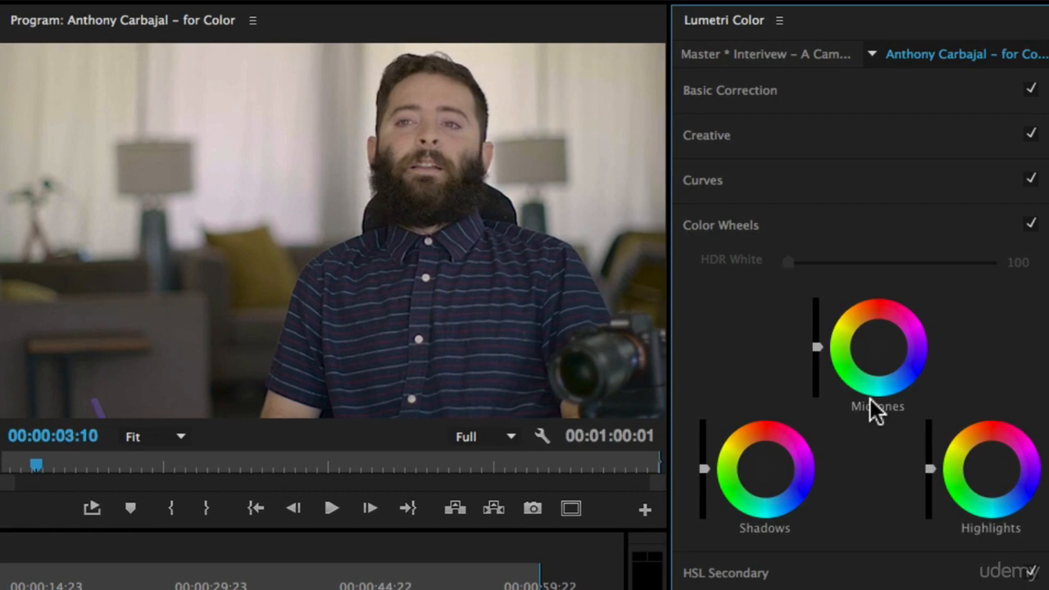
mouse_move(695, 482)
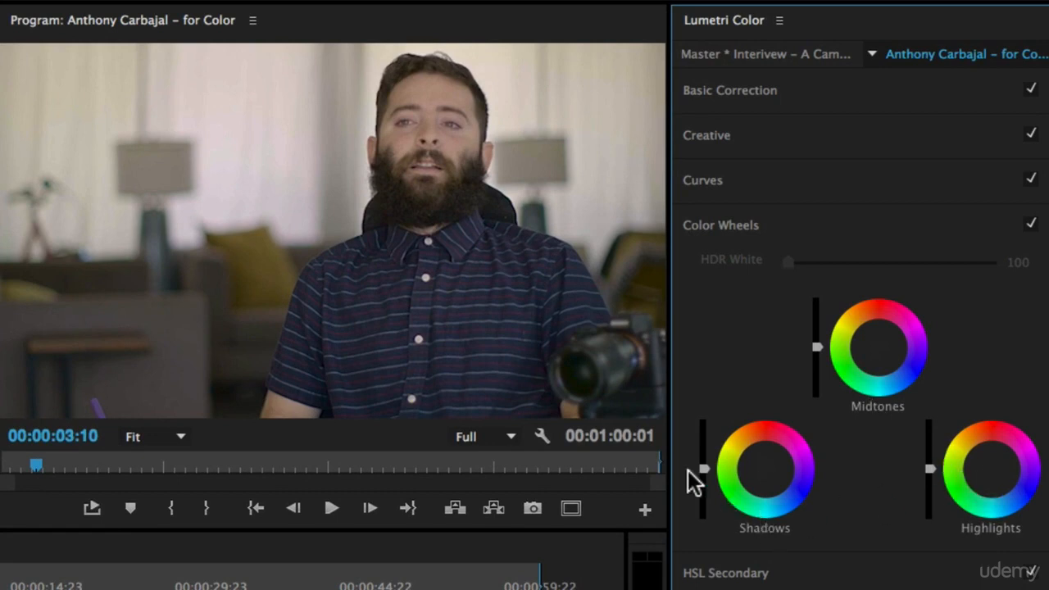
mouse_move(797, 347)
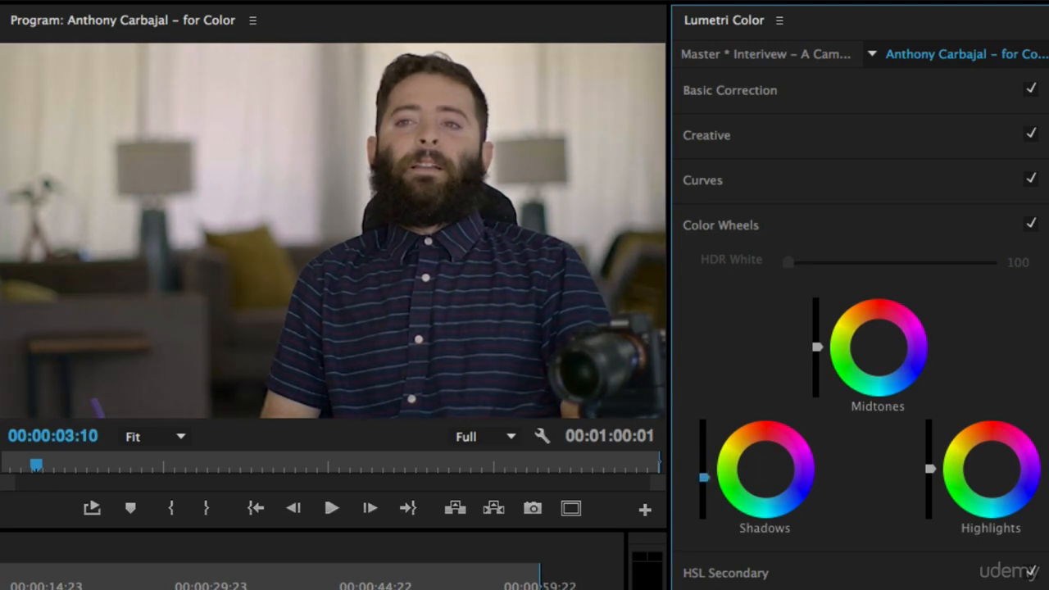
Nudge a tonal-range level slider upward to subtly brighten the interview clip.
left_click_drag(703, 478, 703, 459)
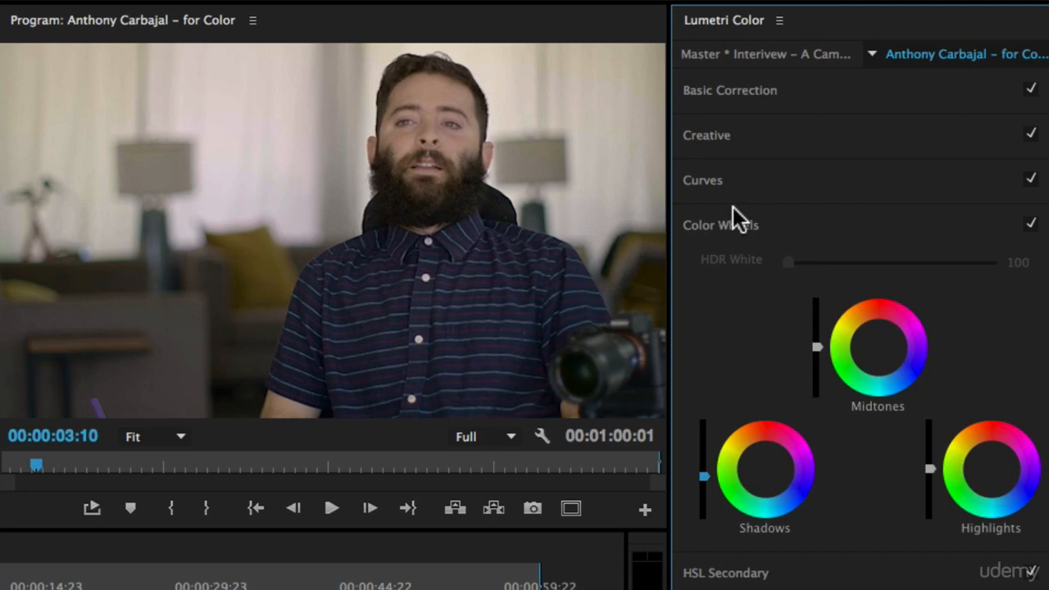
mouse_move(784, 90)
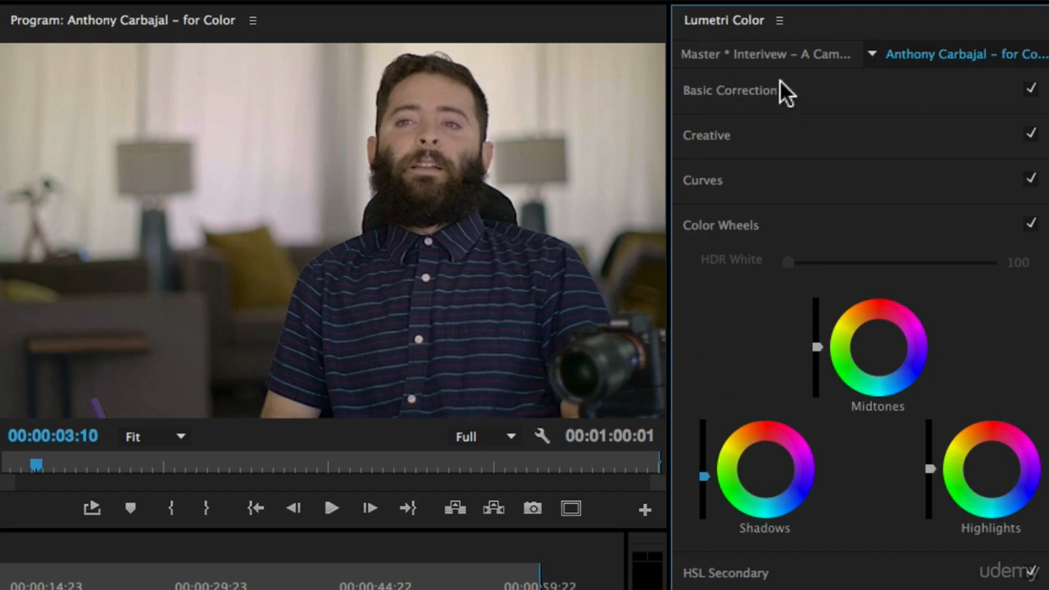
mouse_move(823, 363)
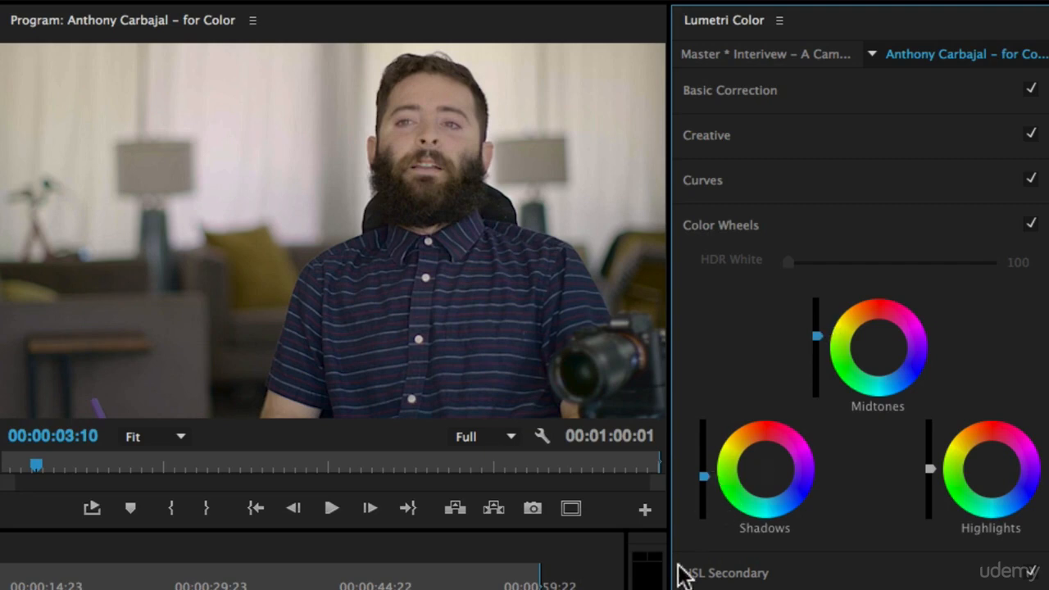
mouse_move(1030, 401)
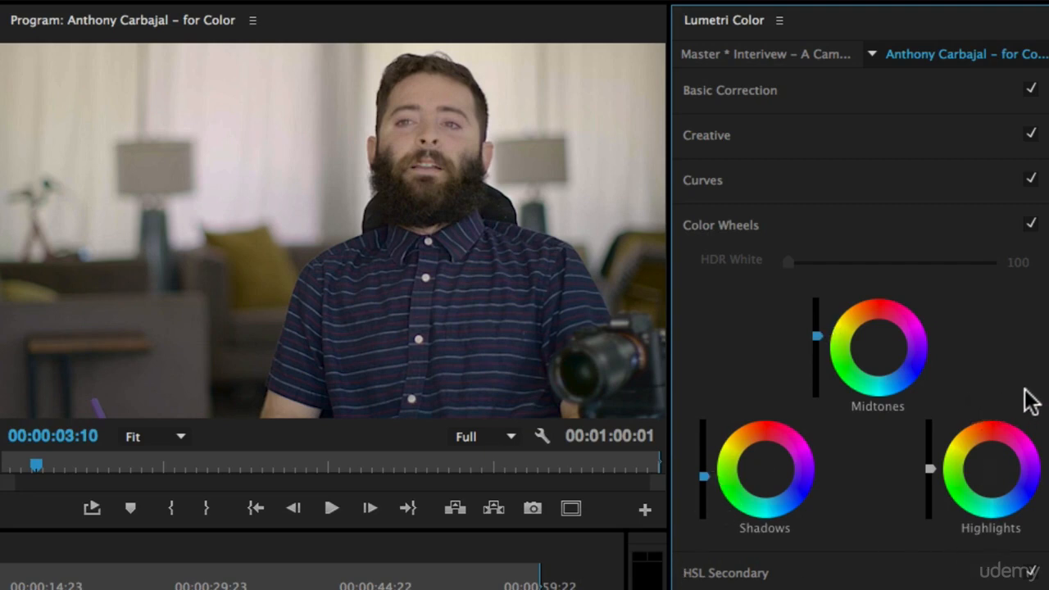
mouse_move(741, 484)
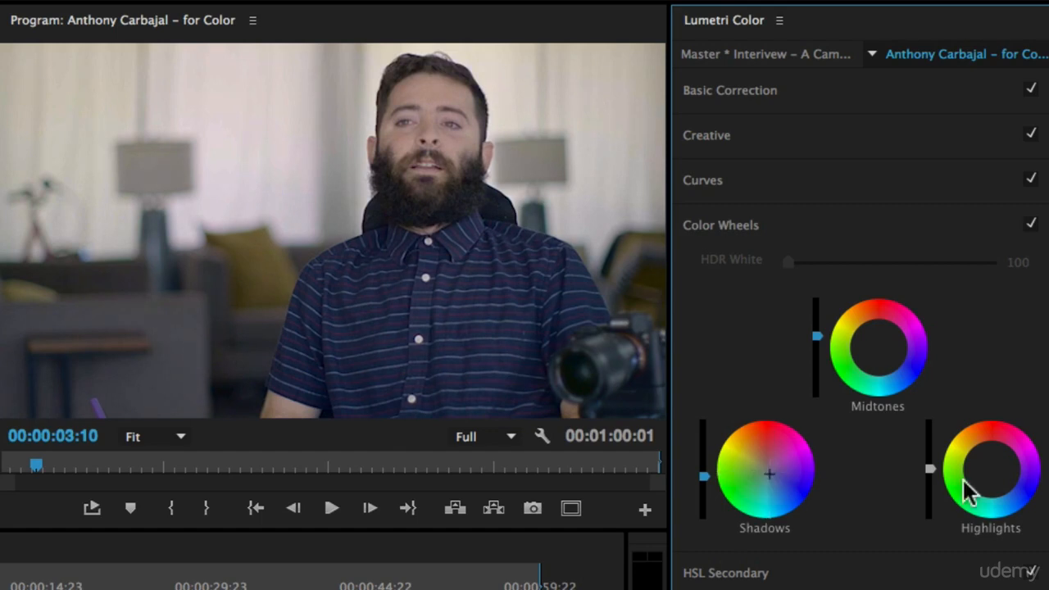
Push tints into the colour wheels, giving the interview clip a strong green cast.
left_click(993, 474)
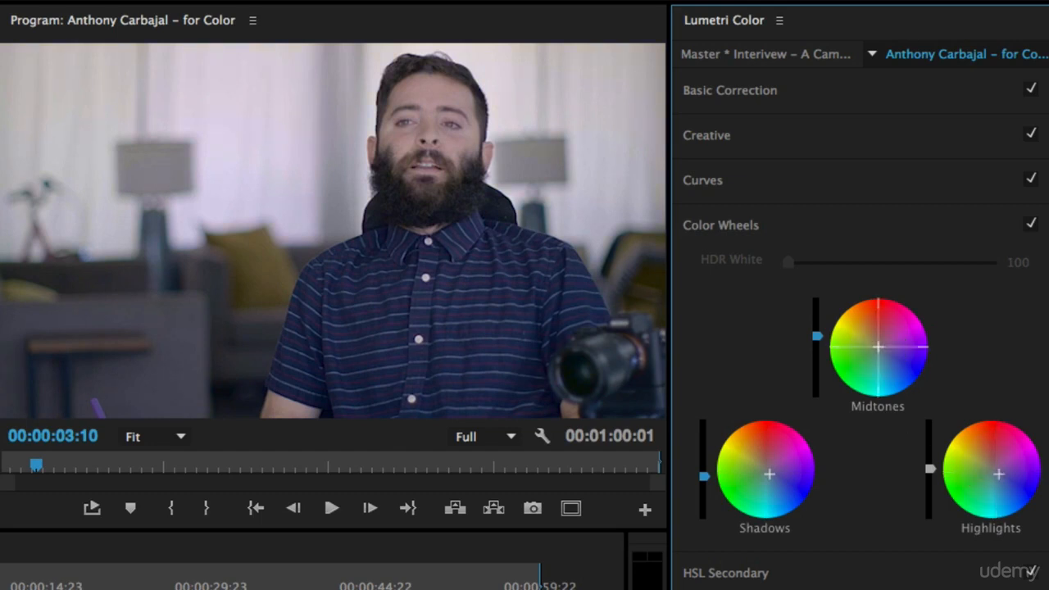
left_click_drag(879, 347, 871, 335)
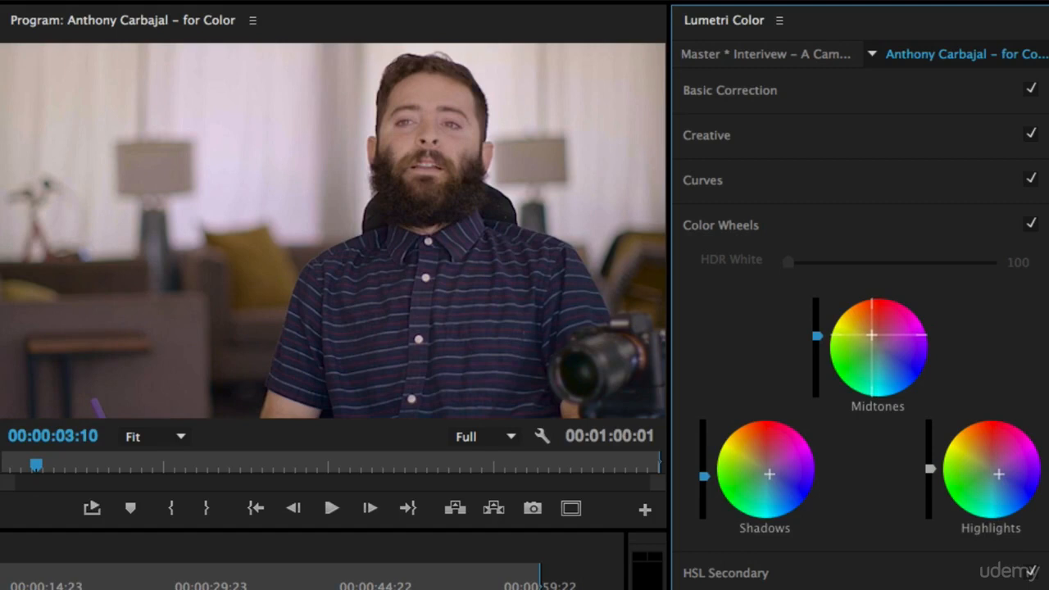
left_click_drag(872, 334, 842, 349)
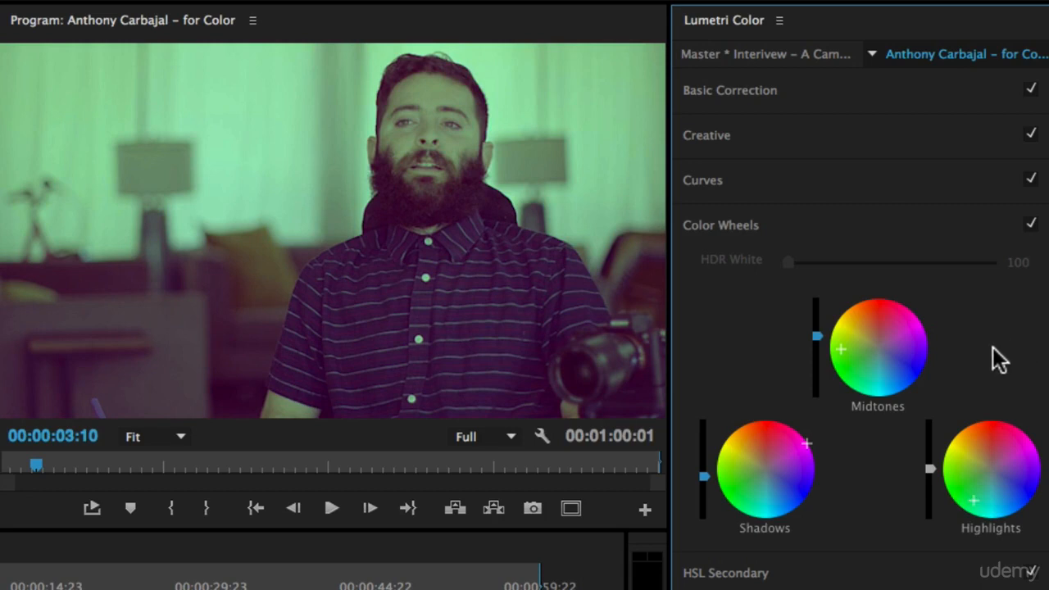
mouse_move(376, 287)
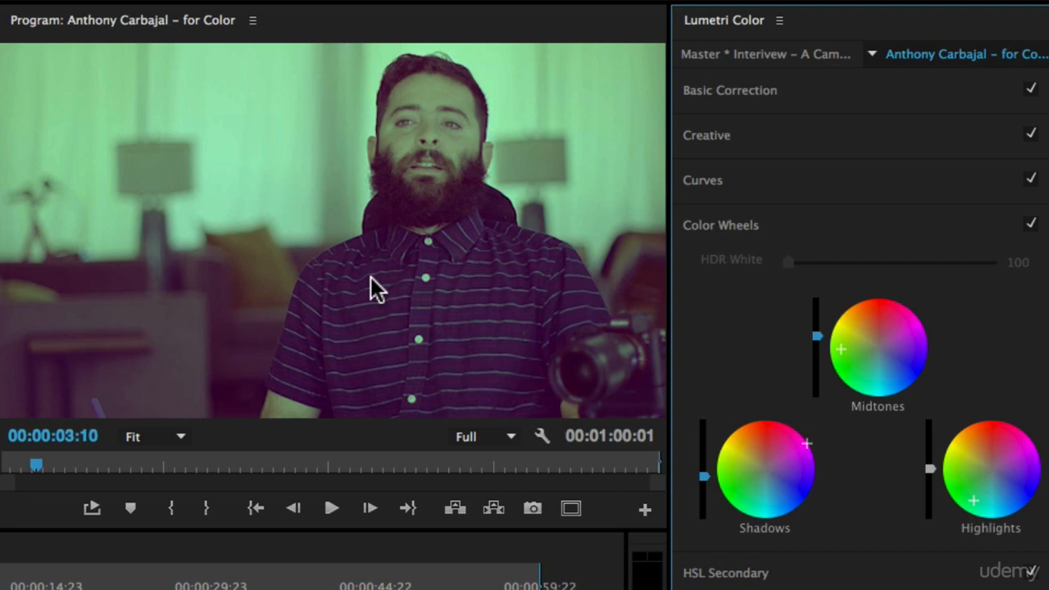
mouse_move(1030, 456)
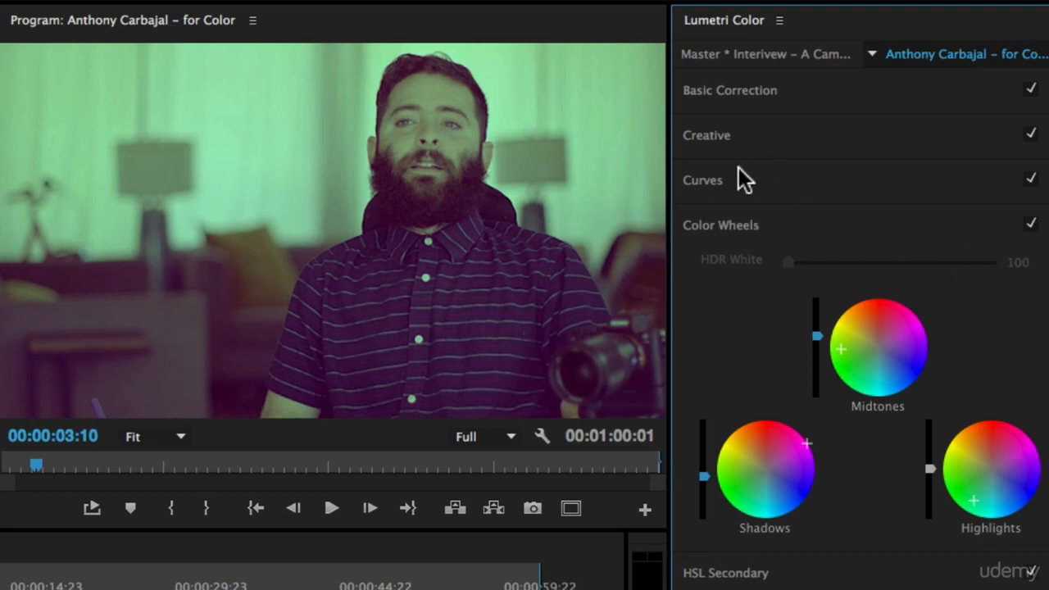
mouse_move(773, 475)
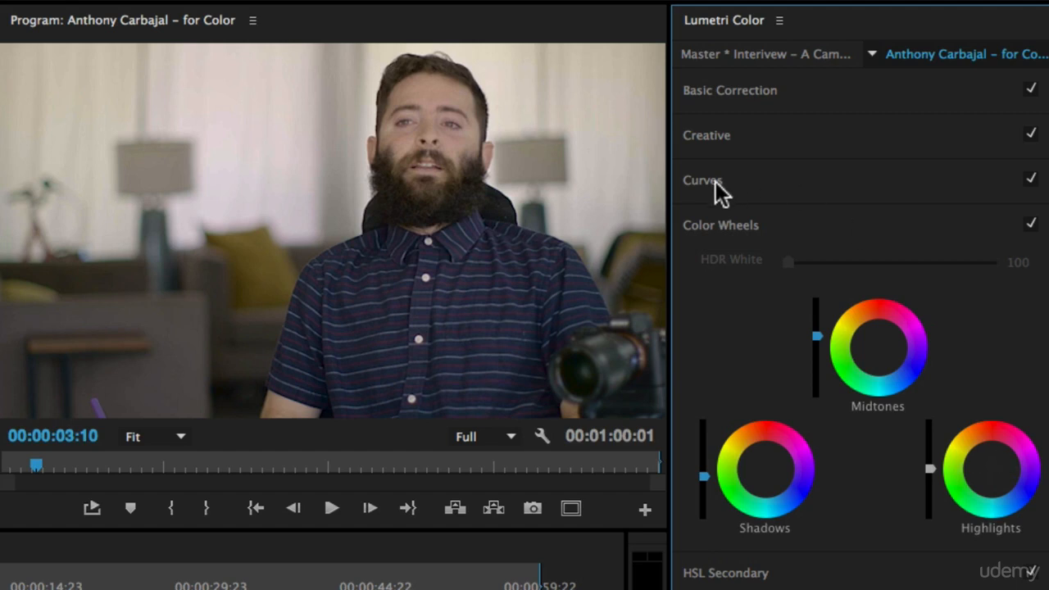
mouse_move(737, 160)
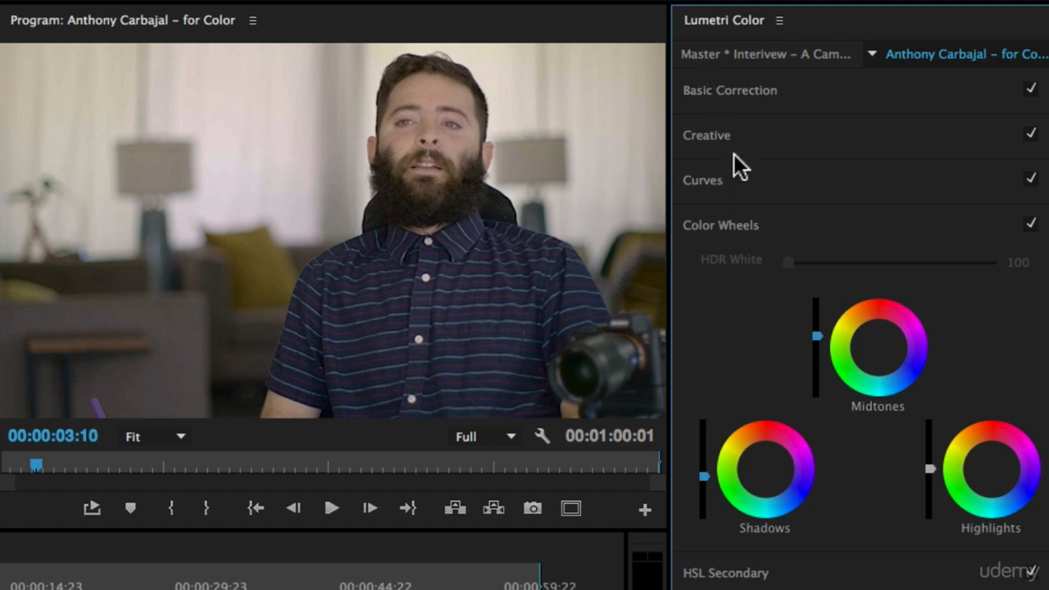
mouse_move(826, 106)
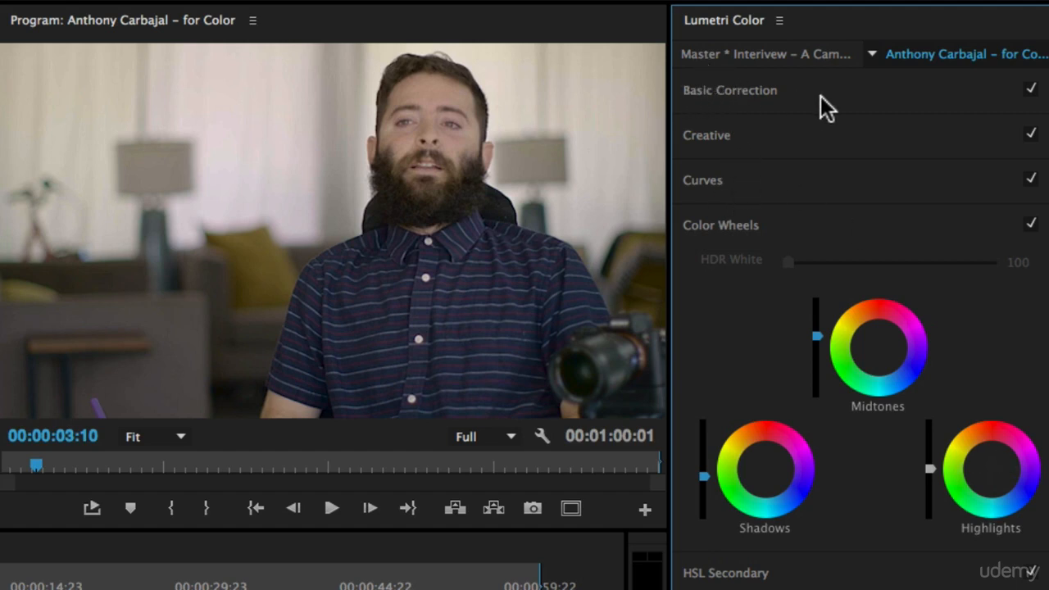
mouse_move(721, 189)
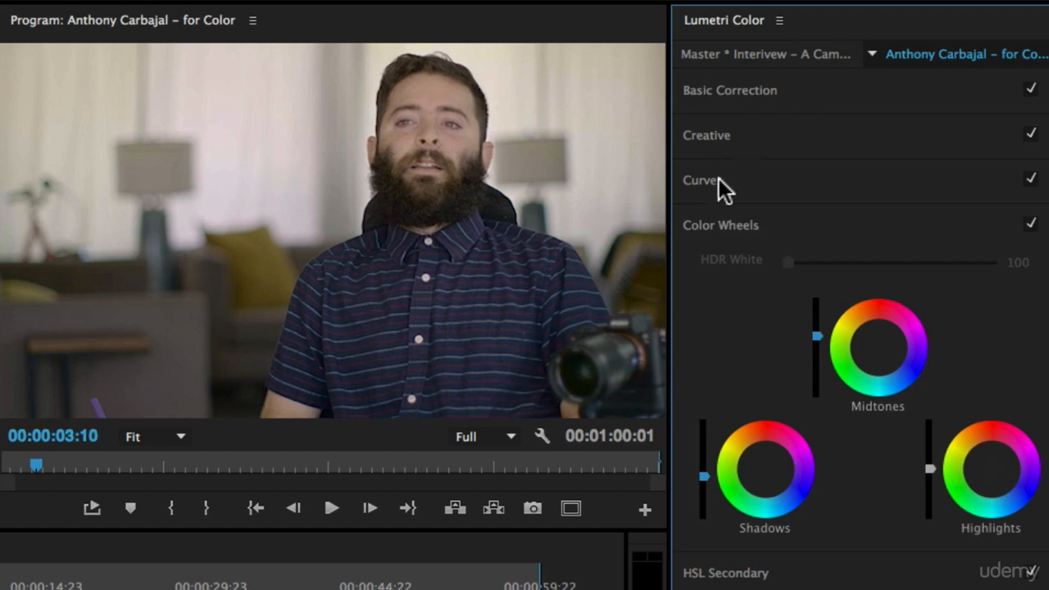
mouse_move(795, 204)
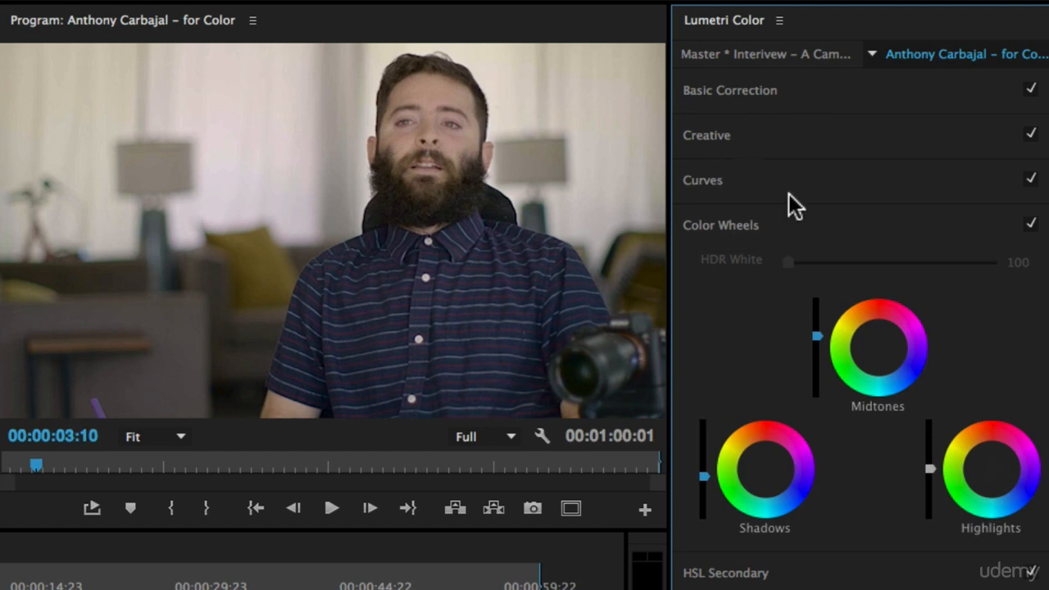
mouse_move(787, 378)
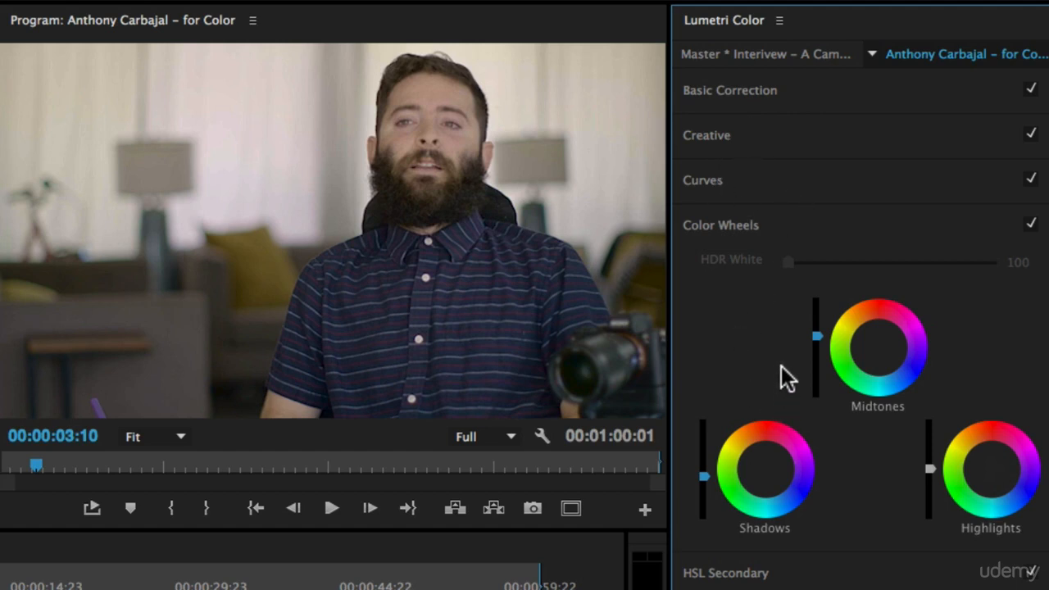
mouse_move(777, 390)
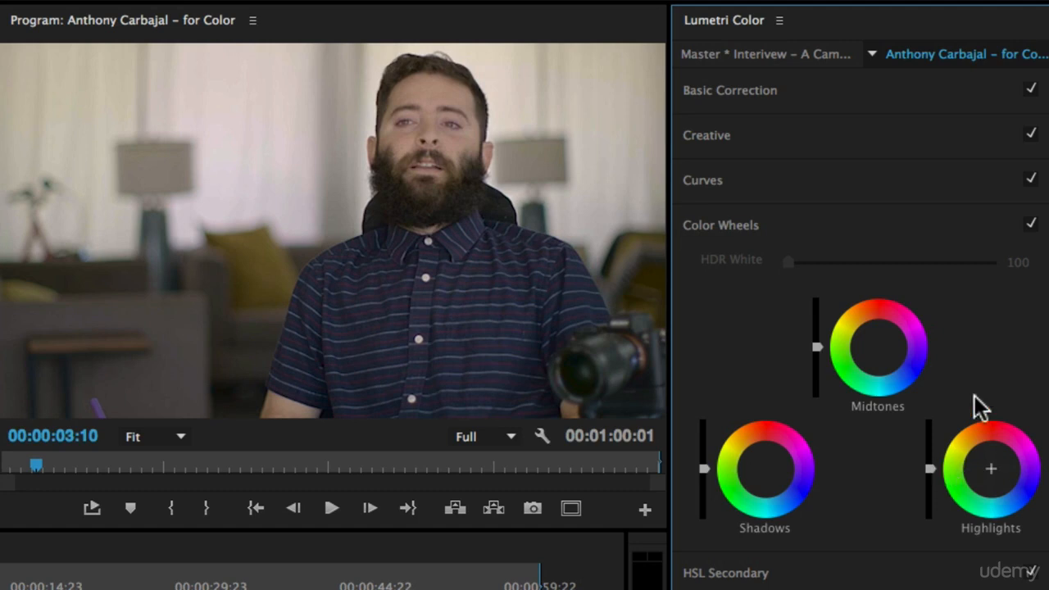
mouse_move(753, 227)
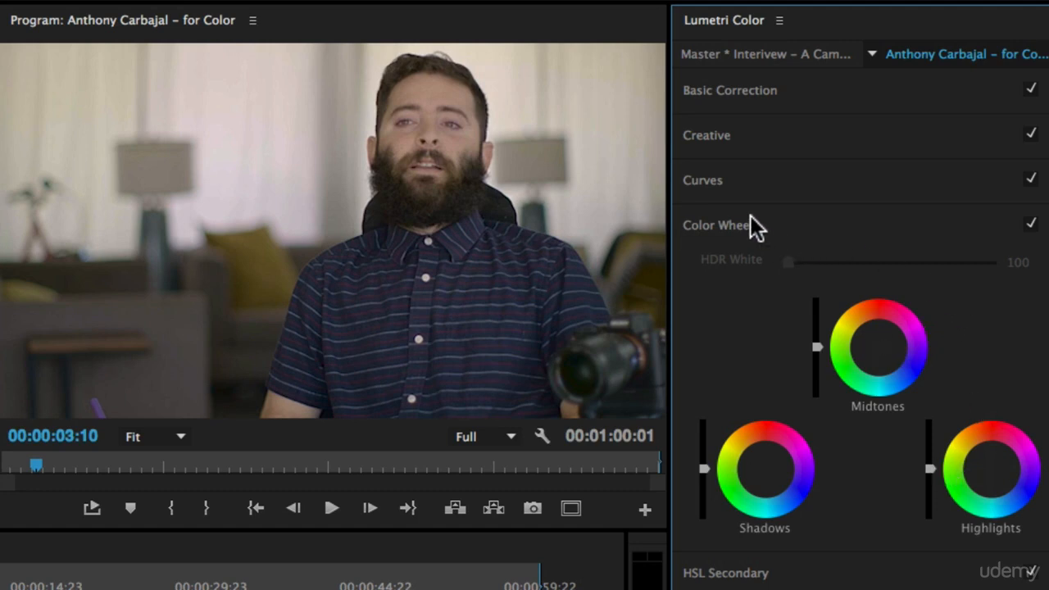
mouse_move(738, 582)
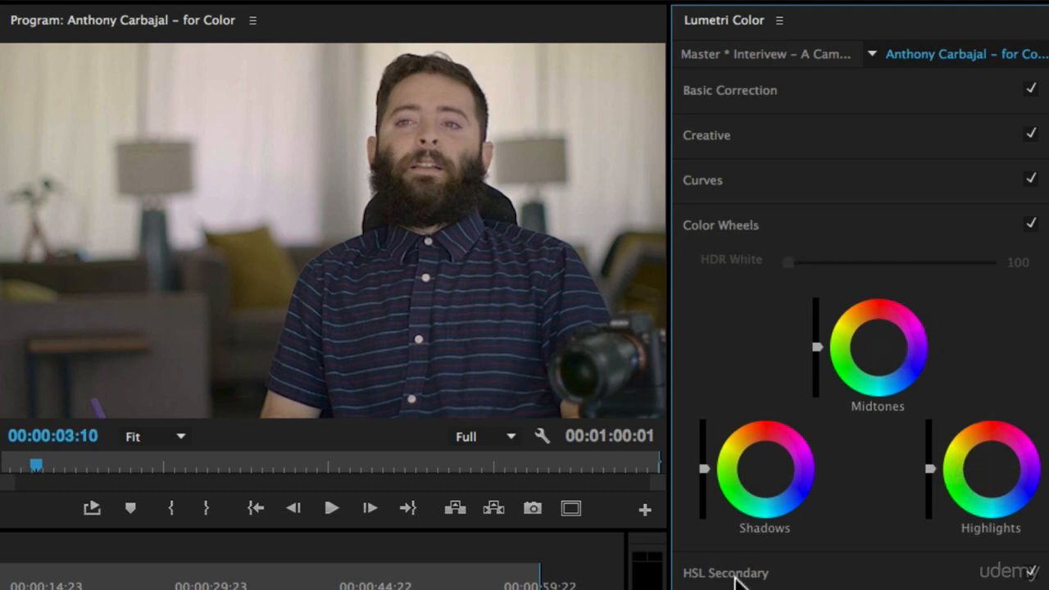